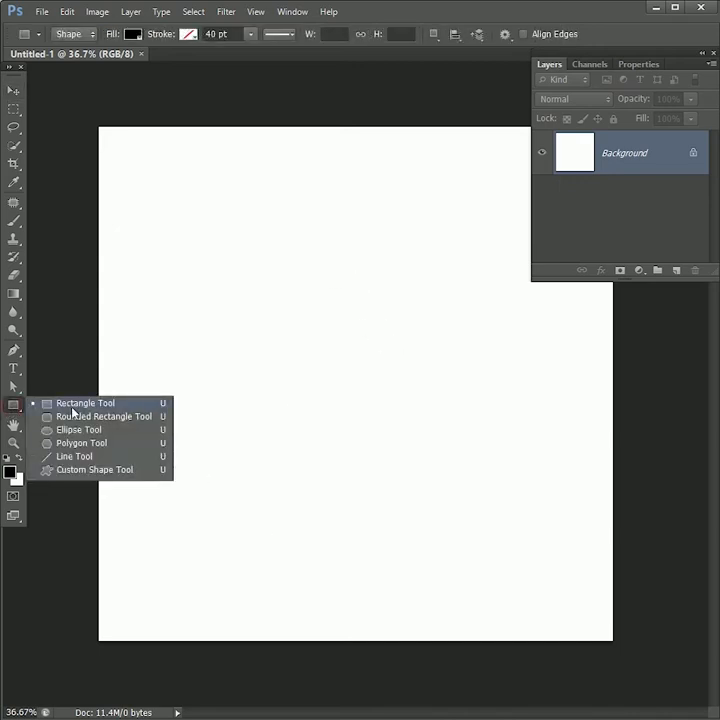
# Draw a square with the Rectangle Tool and fill it pink-red
pyautogui.moveTo(252, 262); pyautogui.dragTo(352, 372)
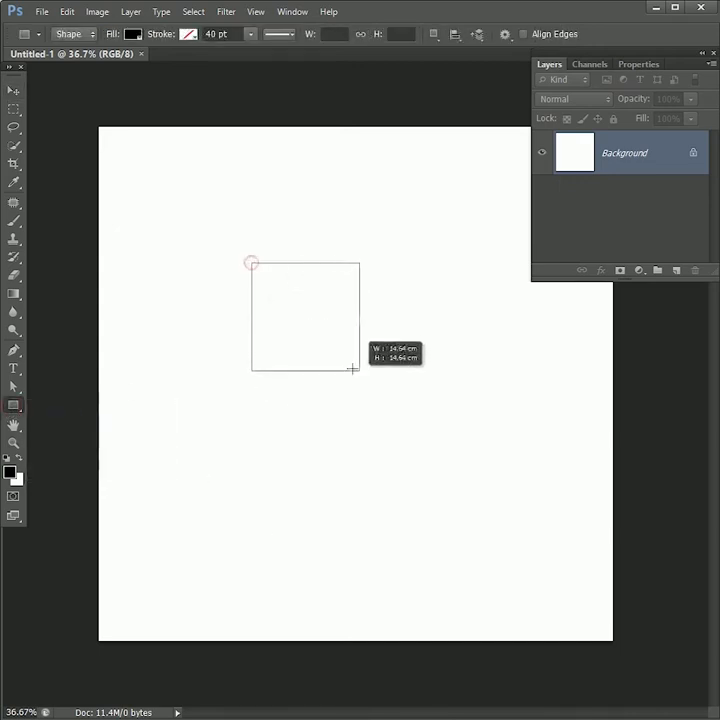
pyautogui.moveTo(252, 264); pyautogui.dragTo(464, 480)
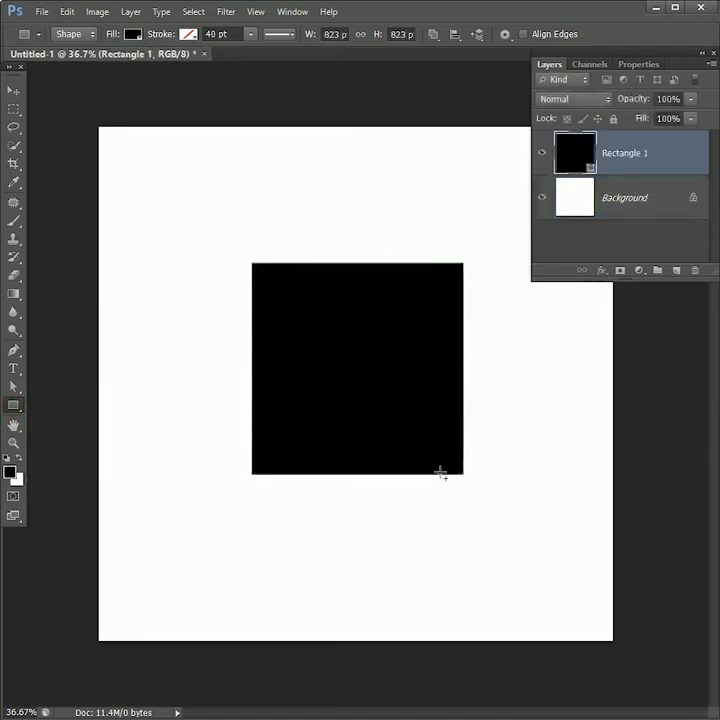
pyautogui.click(132, 34)
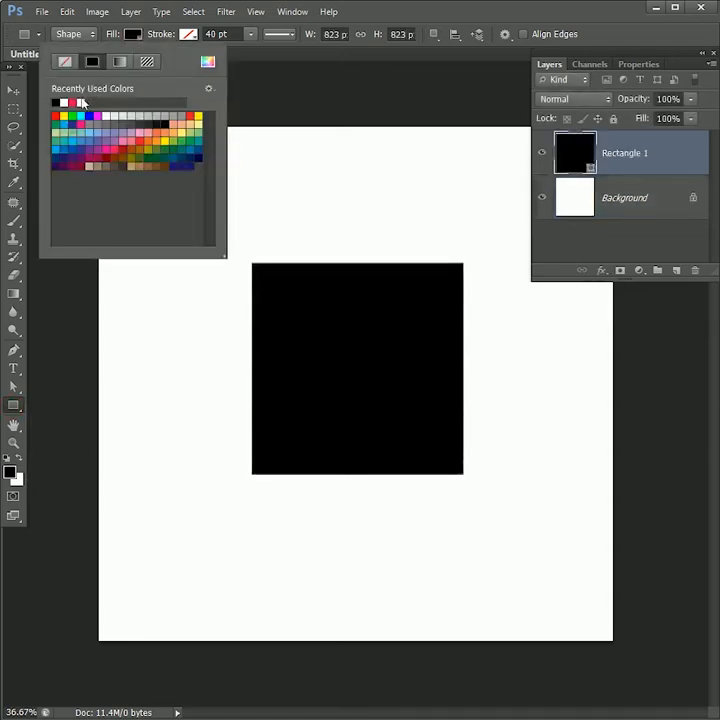
pyautogui.click(76, 104)
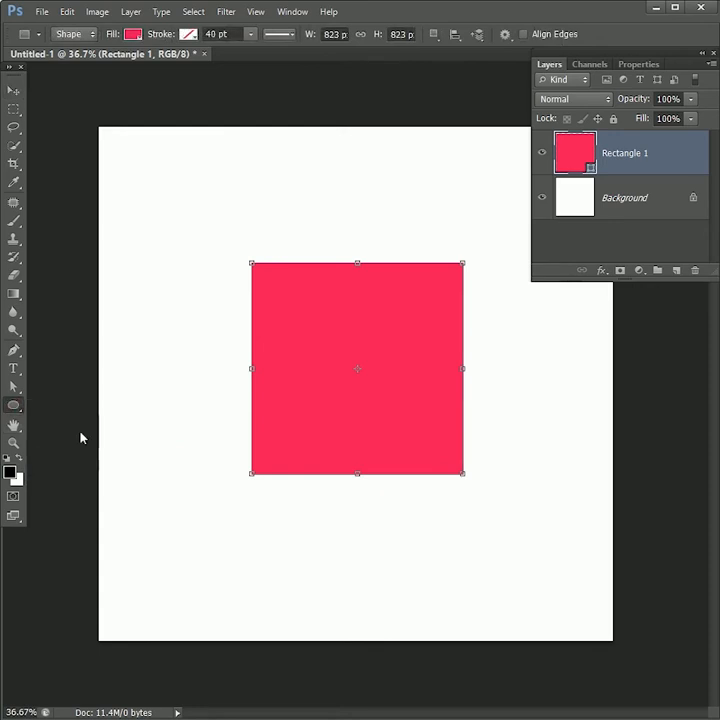
pyautogui.click(224, 380)
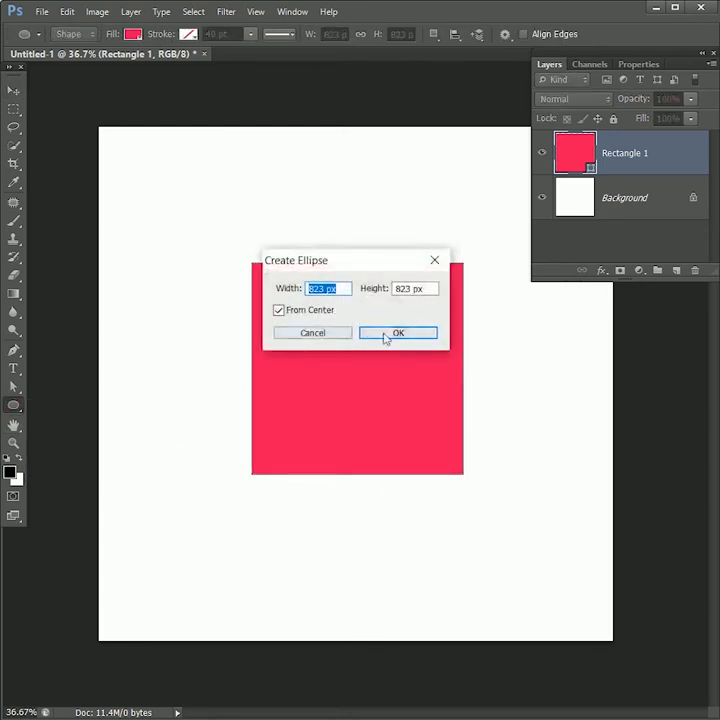
# Create an 823 px circle at 50% opacity and Alt-drag a copy over the square's top edge
pyautogui.click(398, 332)
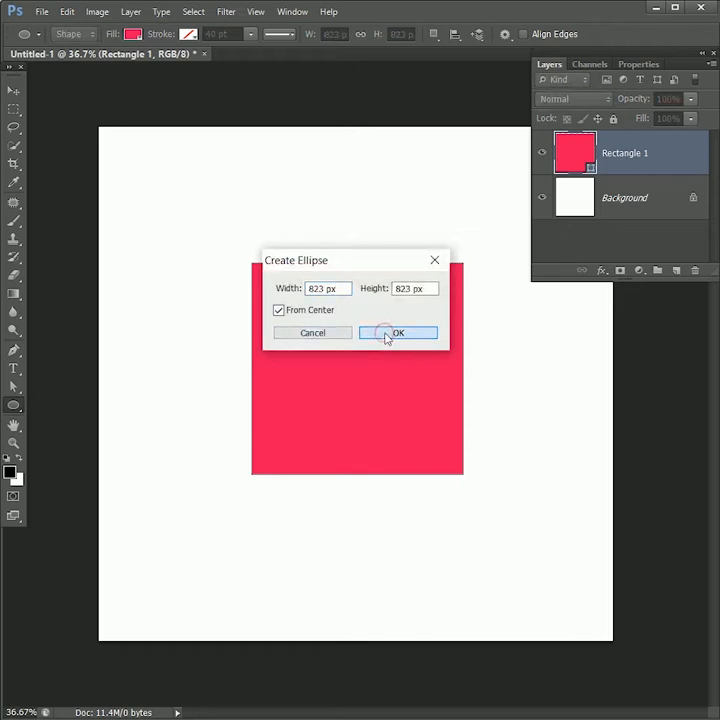
pyautogui.click(398, 332)
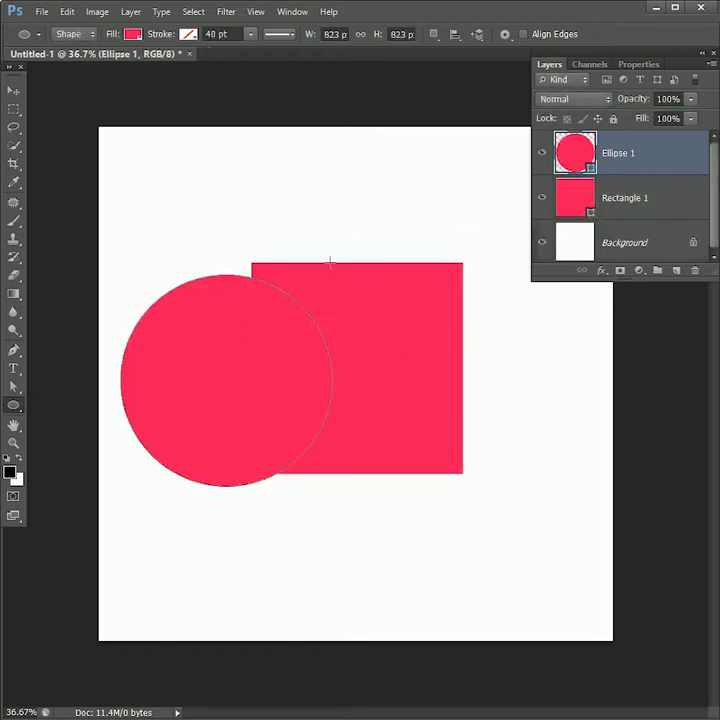
pyautogui.click(668, 98)
pyautogui.write('50')
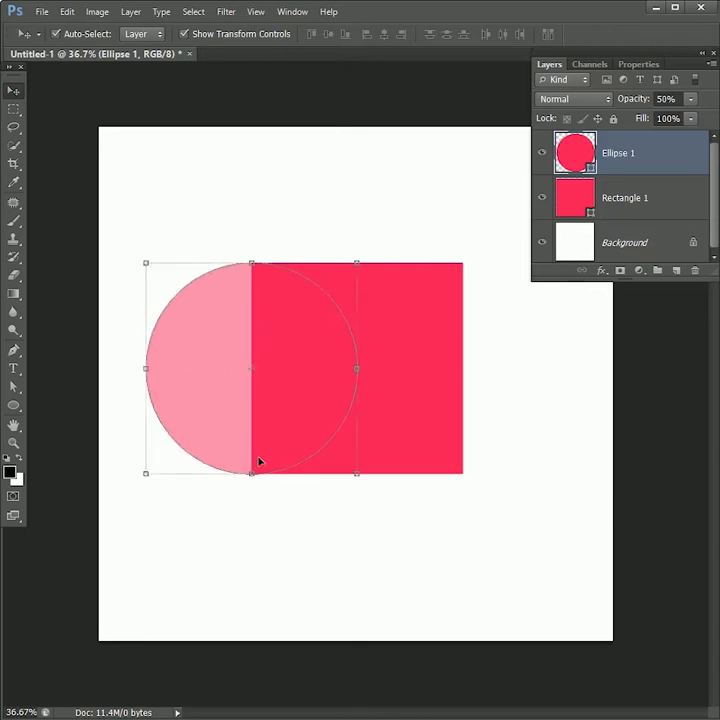
pyautogui.moveTo(250, 370); pyautogui.dragTo(356, 256)
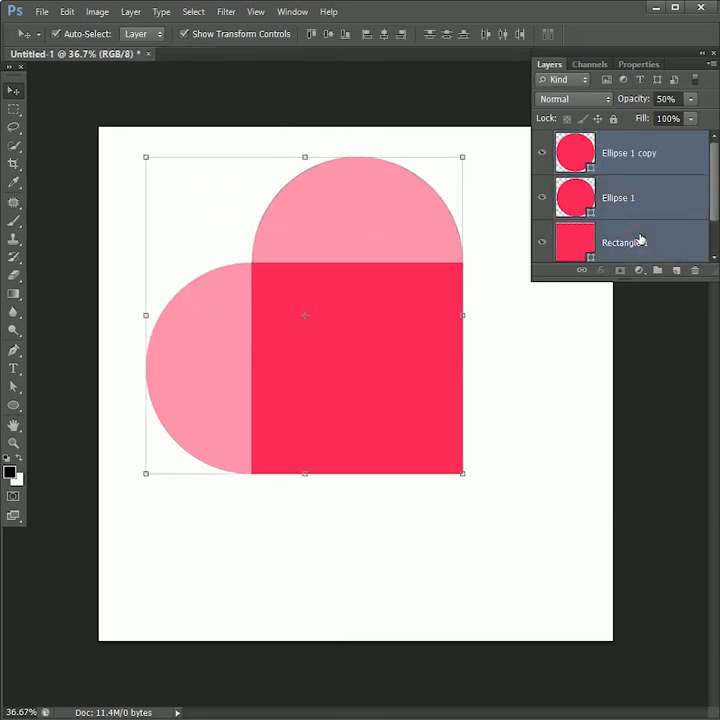
# Merge the three layers at 100% opacity and apply Merge Shape Components into one heart
pyautogui.rightClick(618, 198)
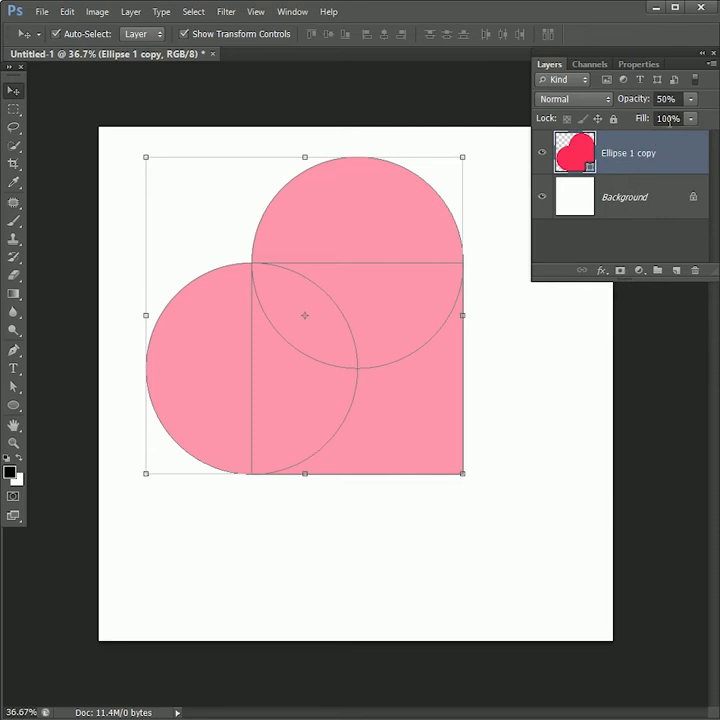
pyautogui.moveTo(656, 118); pyautogui.dragTo(670, 118)
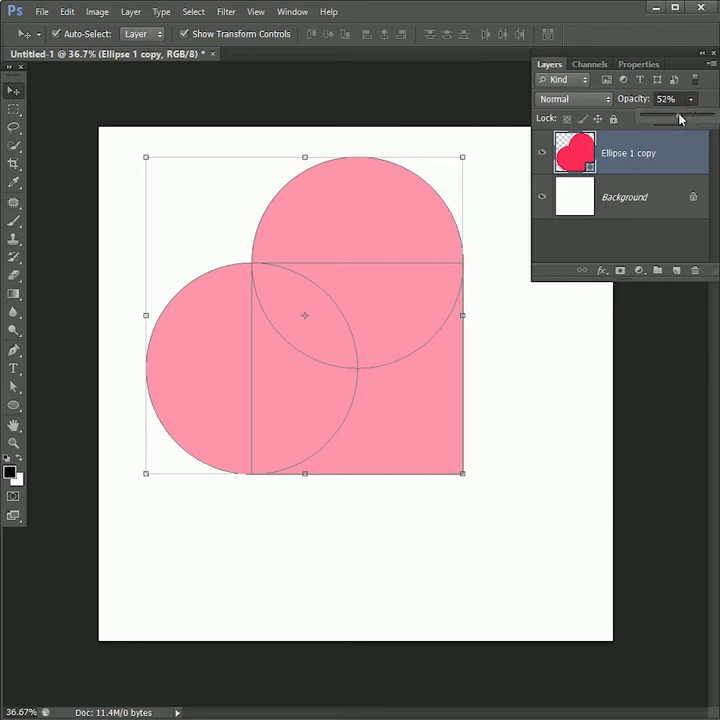
pyautogui.click(678, 116)
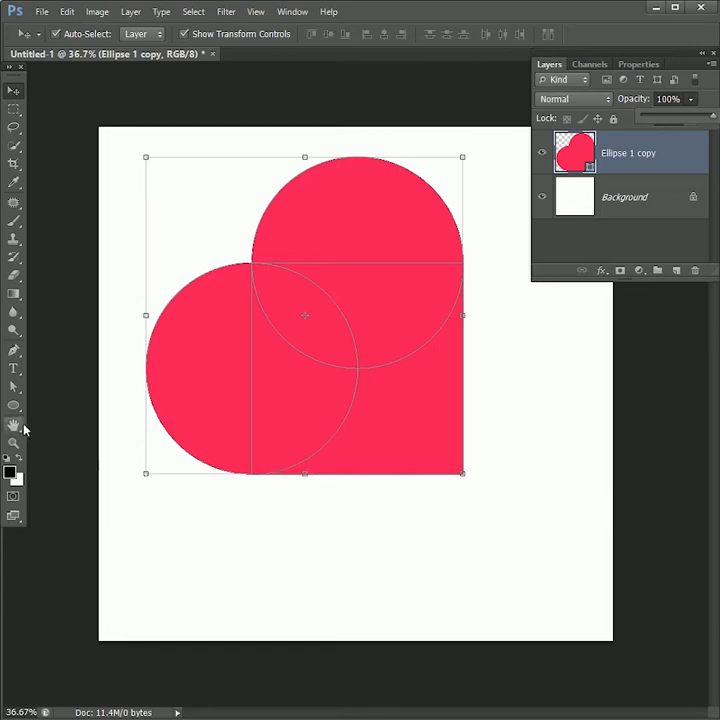
pyautogui.click(14, 404)
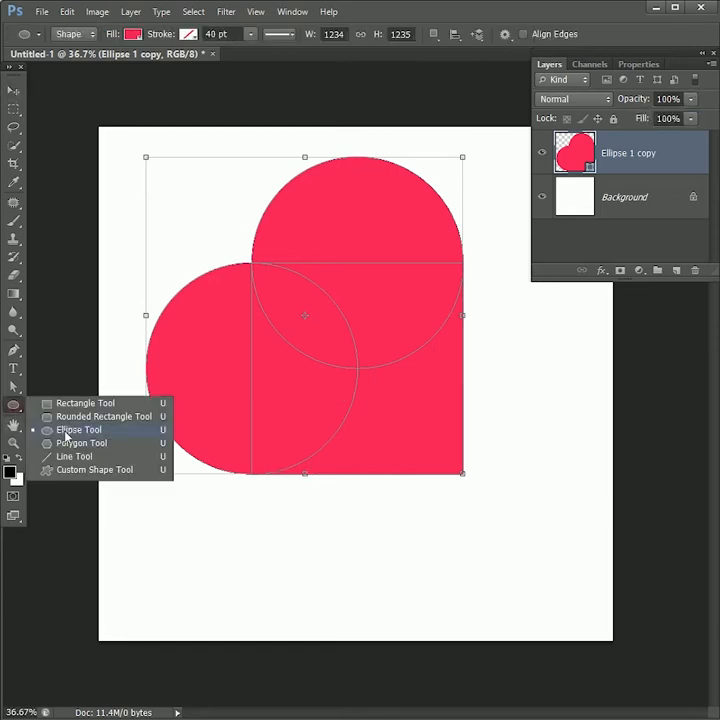
pyautogui.click(434, 32)
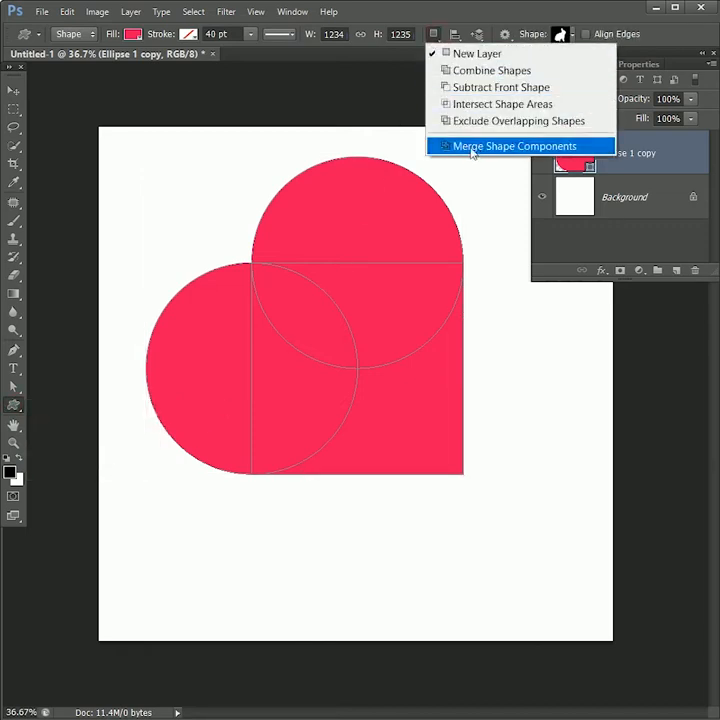
pyautogui.click(512, 146)
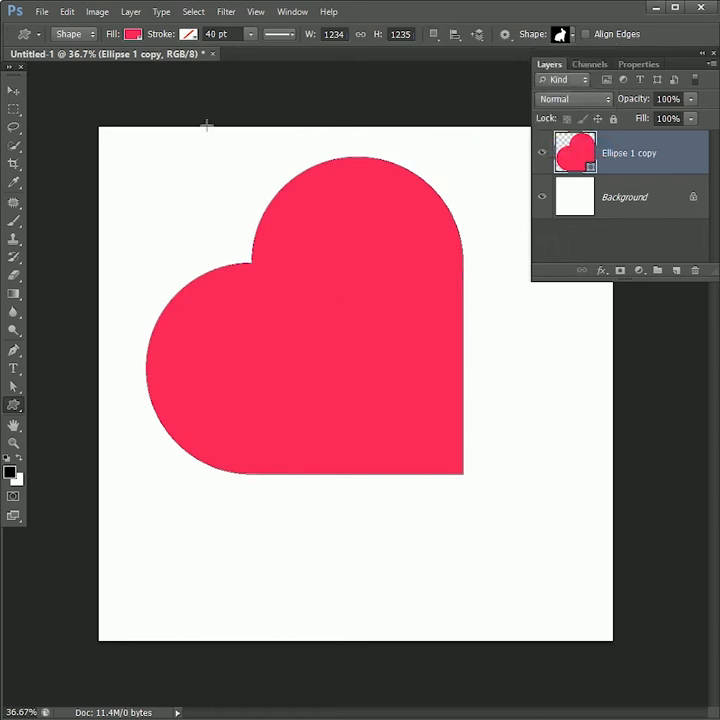
# Rotate the heart 45° with Free Transform so it stands upright and centred
pyautogui.click(14, 92)
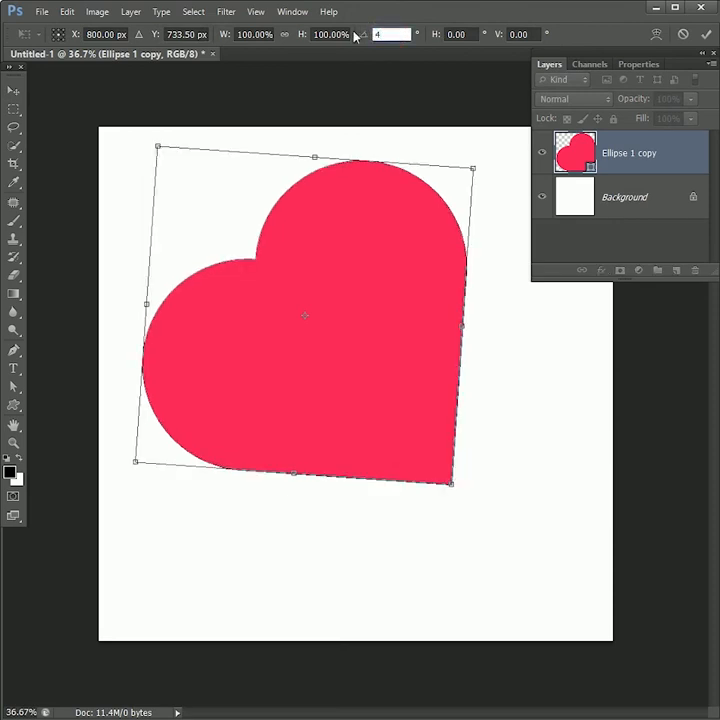
pyautogui.write('45')
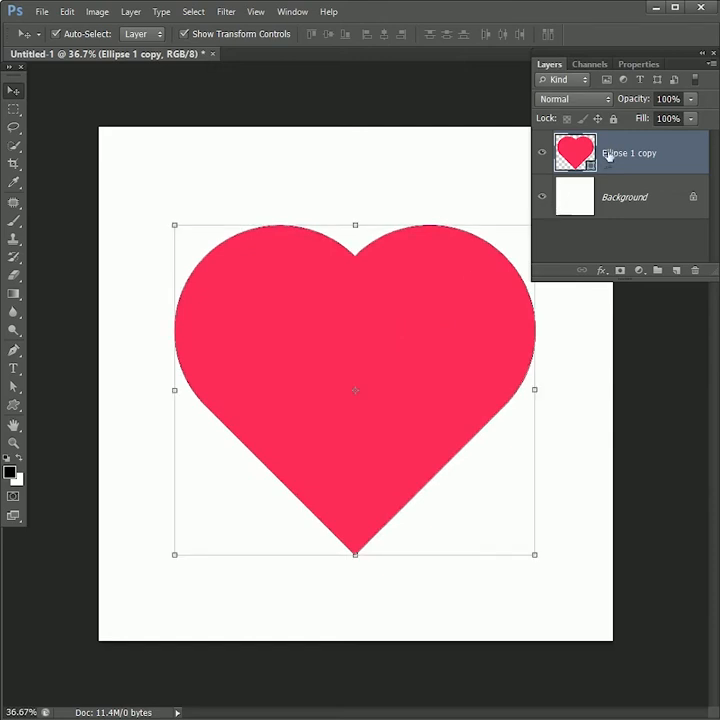
pyautogui.moveTo(476, 266)
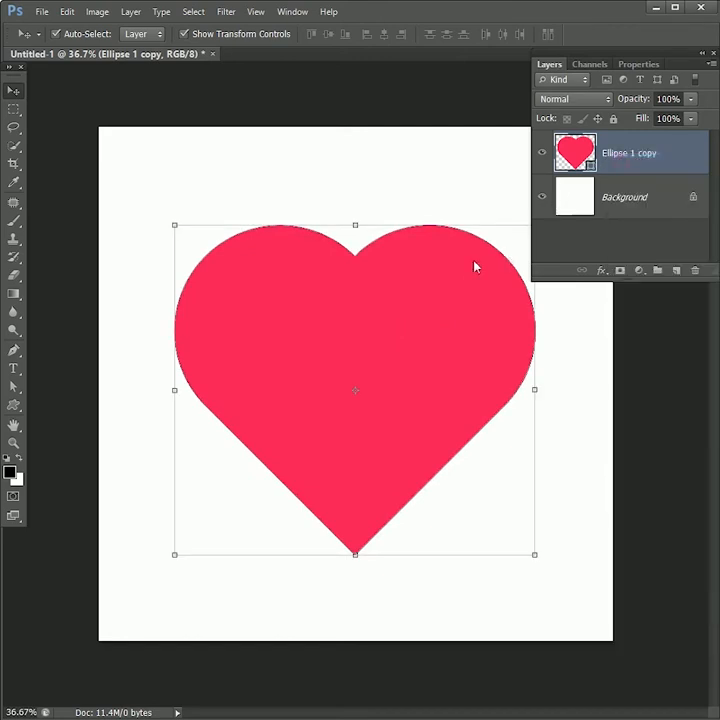
# Add a pink Drop Shadow, blend Normal, distance 0, as a glow around the heart
pyautogui.doubleClick(576, 152)
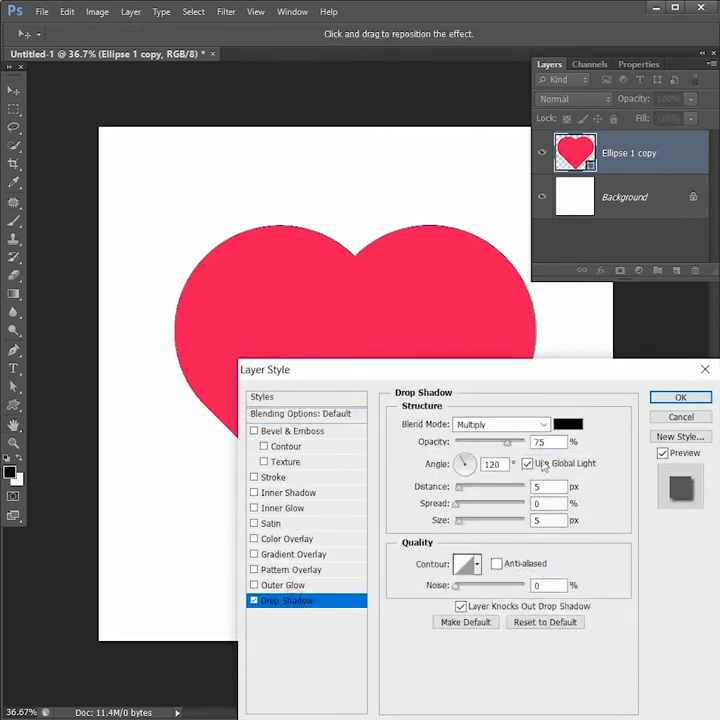
pyautogui.click(568, 424)
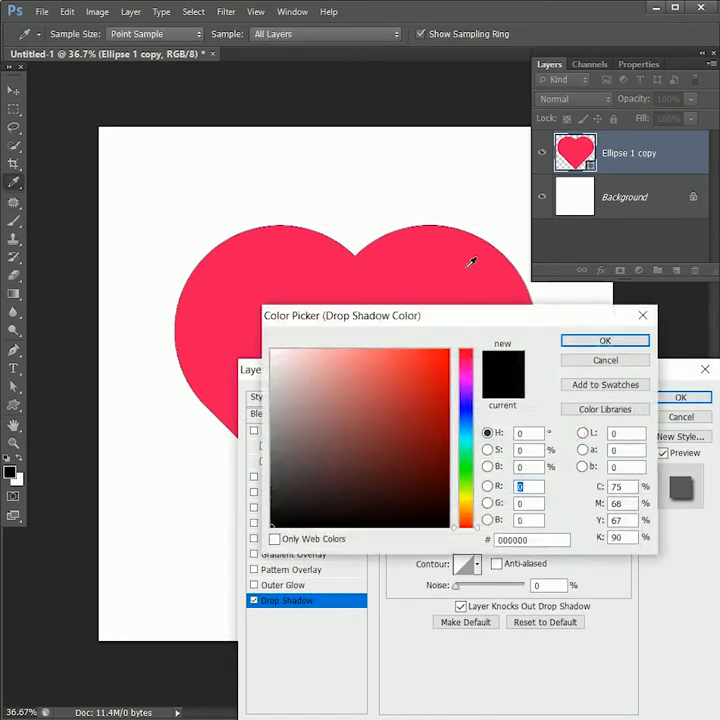
pyautogui.click(604, 340)
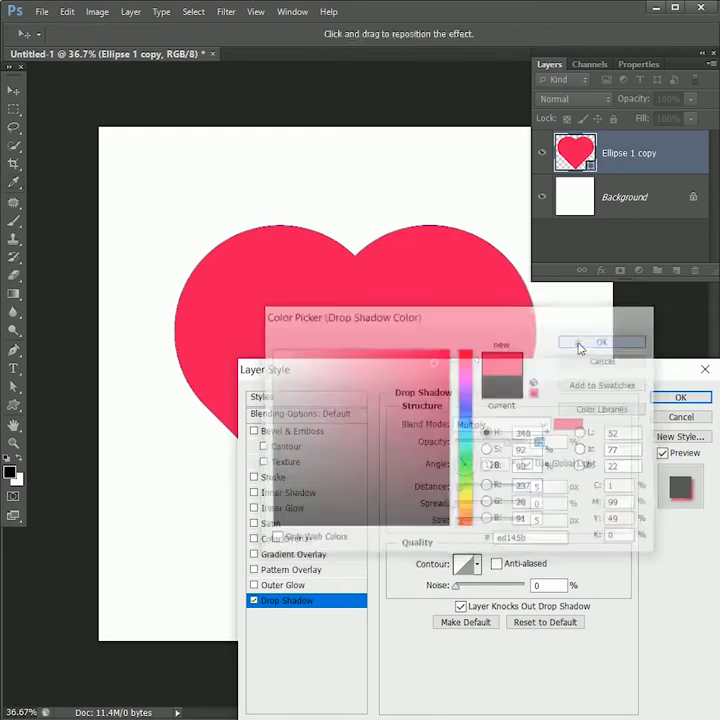
pyautogui.click(600, 342)
pyautogui.write('120')
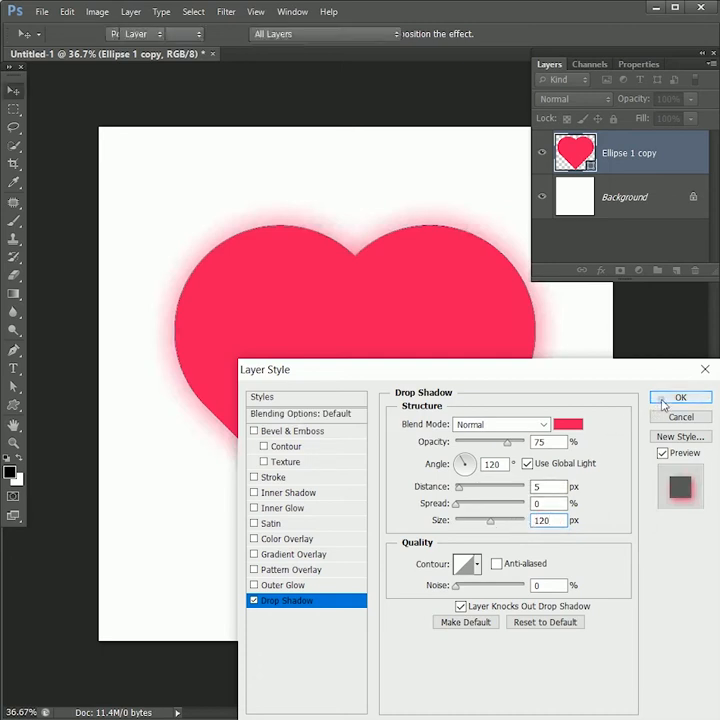
pyautogui.click(680, 398)
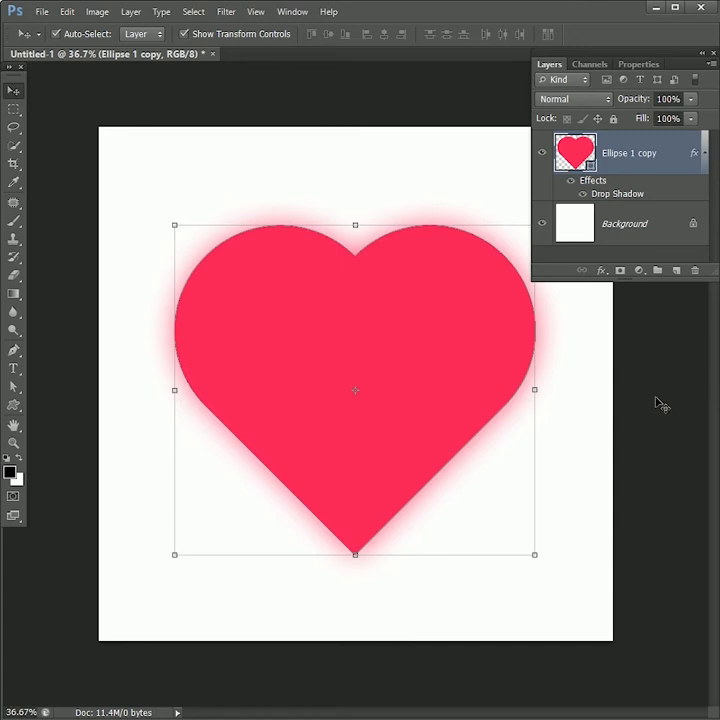
pyautogui.moveTo(536, 560)
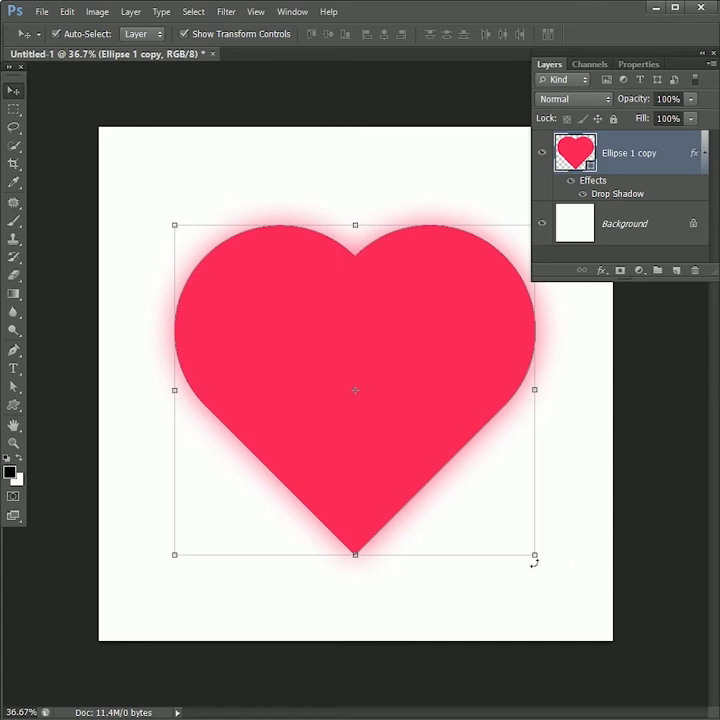
# Scale the heart copy up toward the canvas edges with Free Transform
pyautogui.moveTo(534, 556); pyautogui.dragTo(604, 630)
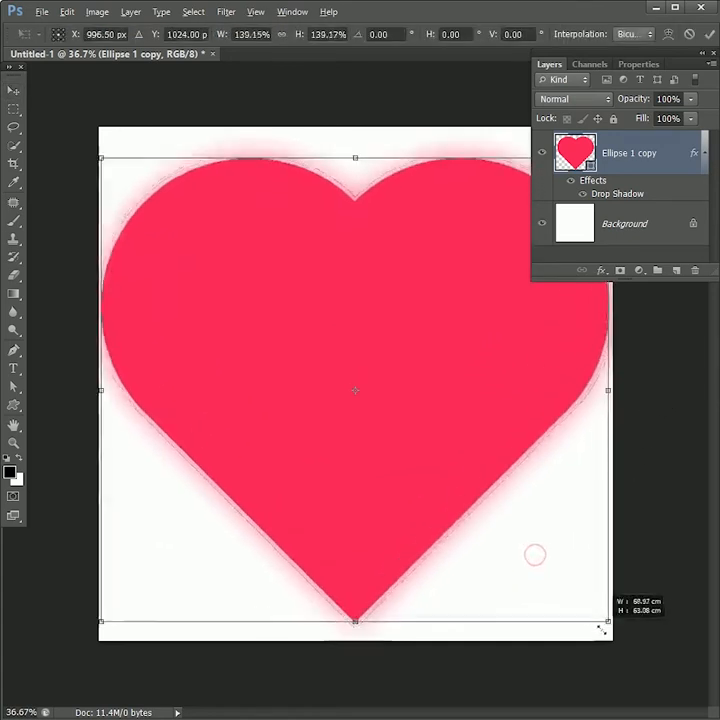
pyautogui.moveTo(604, 628); pyautogui.dragTo(678, 690)
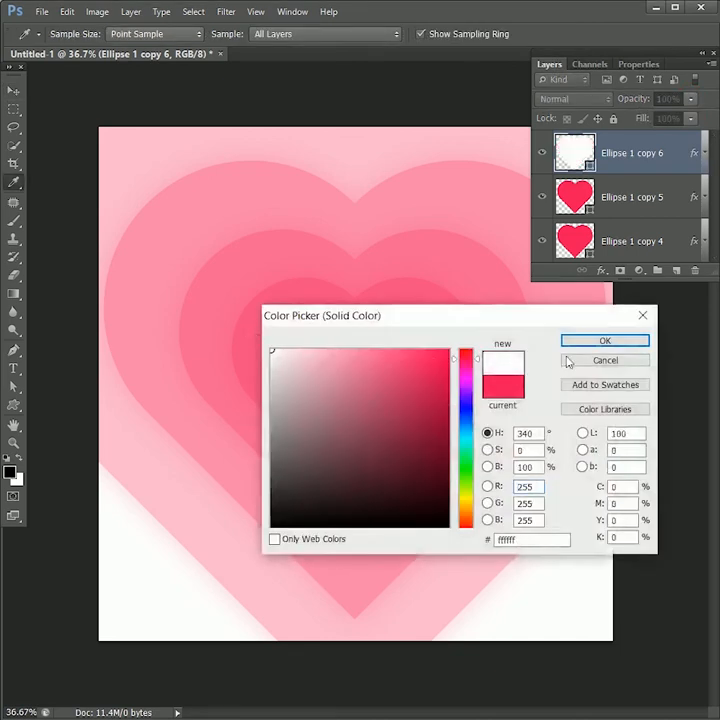
# Fill the smallest central heart white via the Color Picker
pyautogui.click(604, 340)
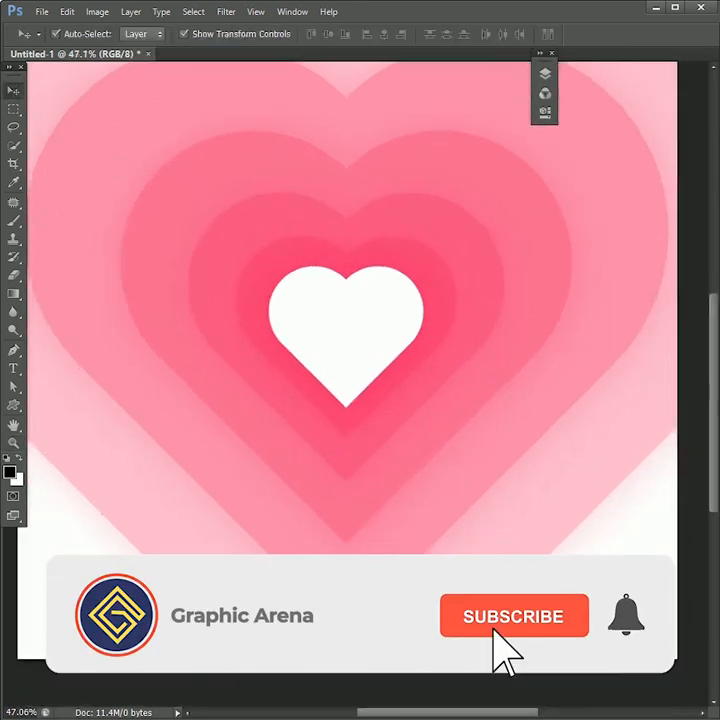
pyautogui.click(514, 616)
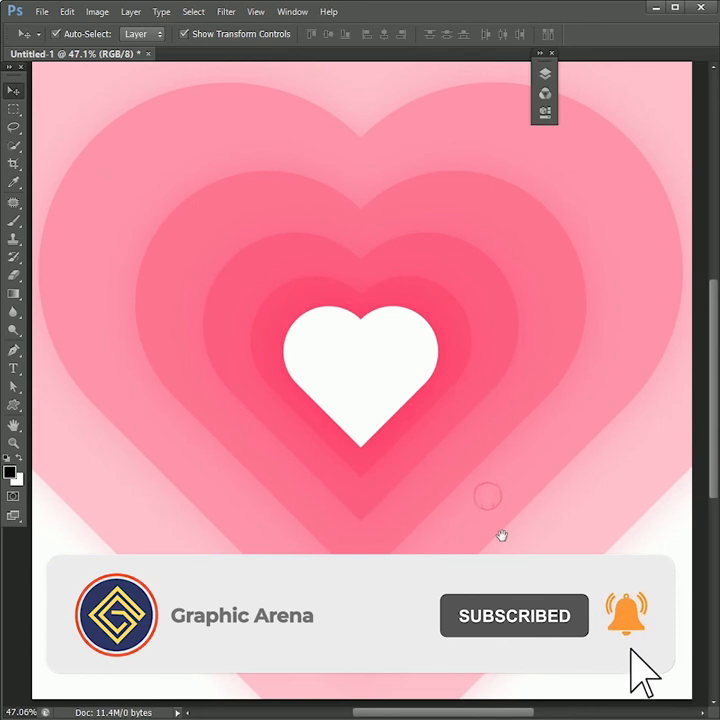